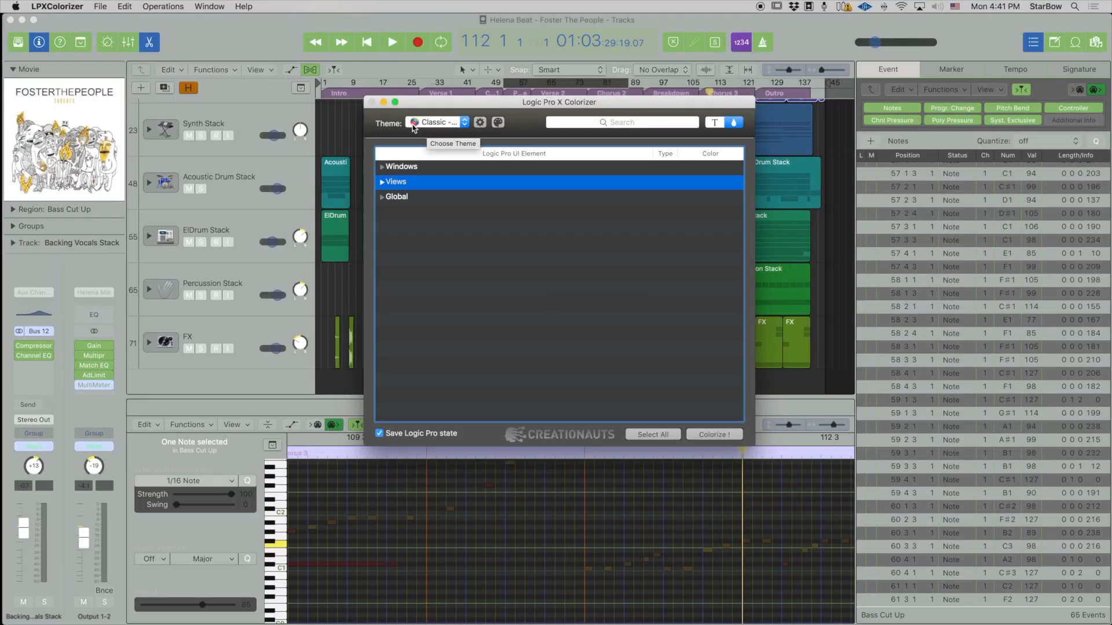
mouse_move(402, 132)
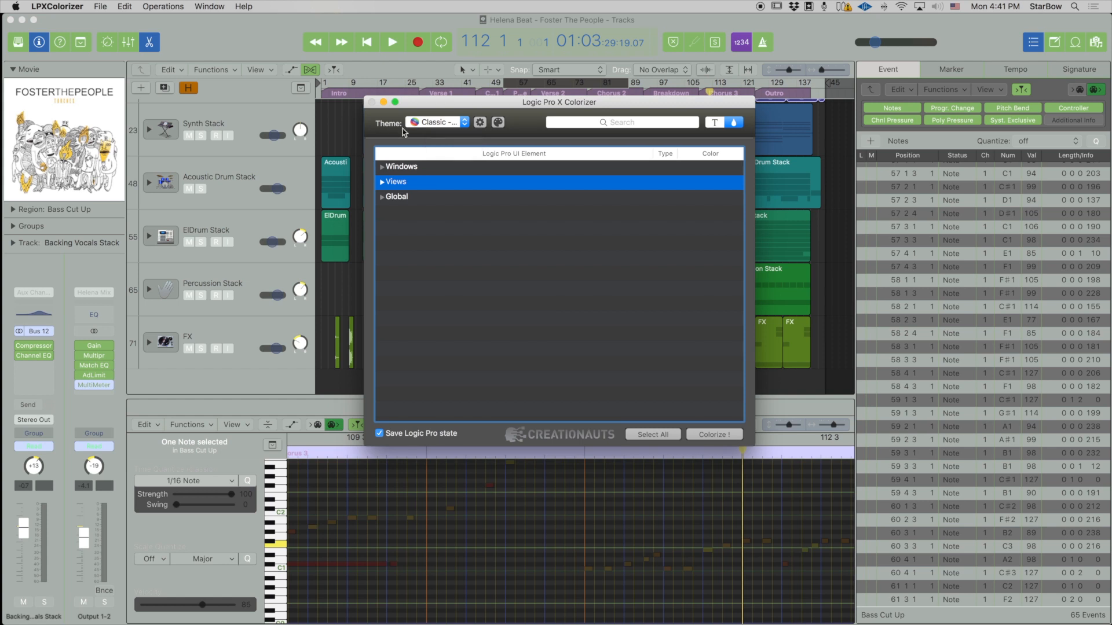
Step: Show the Theme pop-up list, with Classic - Wimbledon currently chosen
click(435, 122)
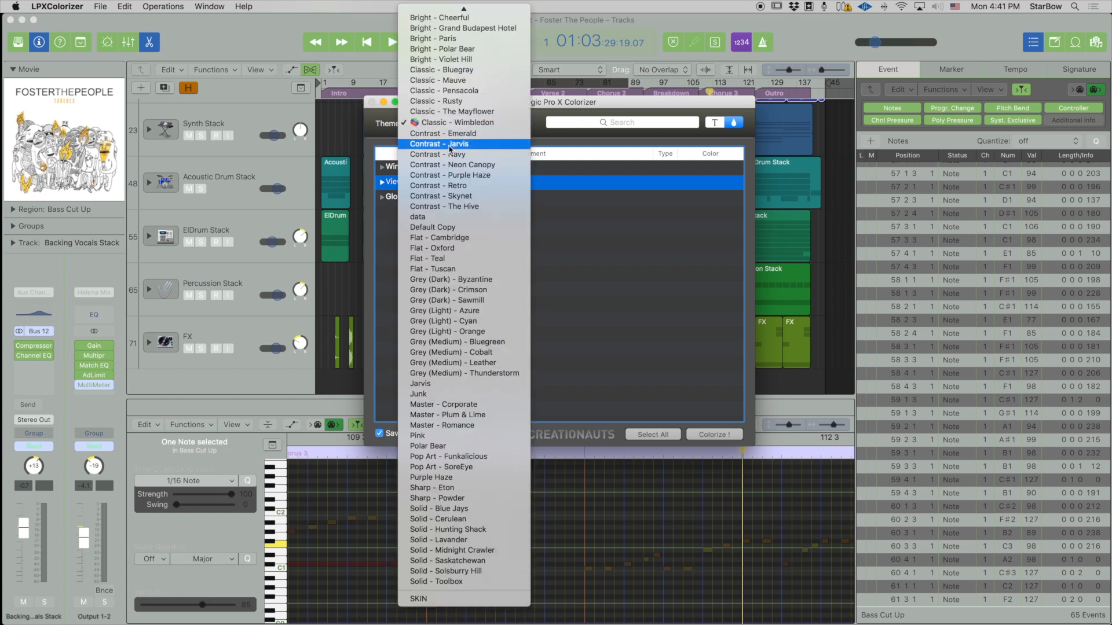
mouse_move(445, 154)
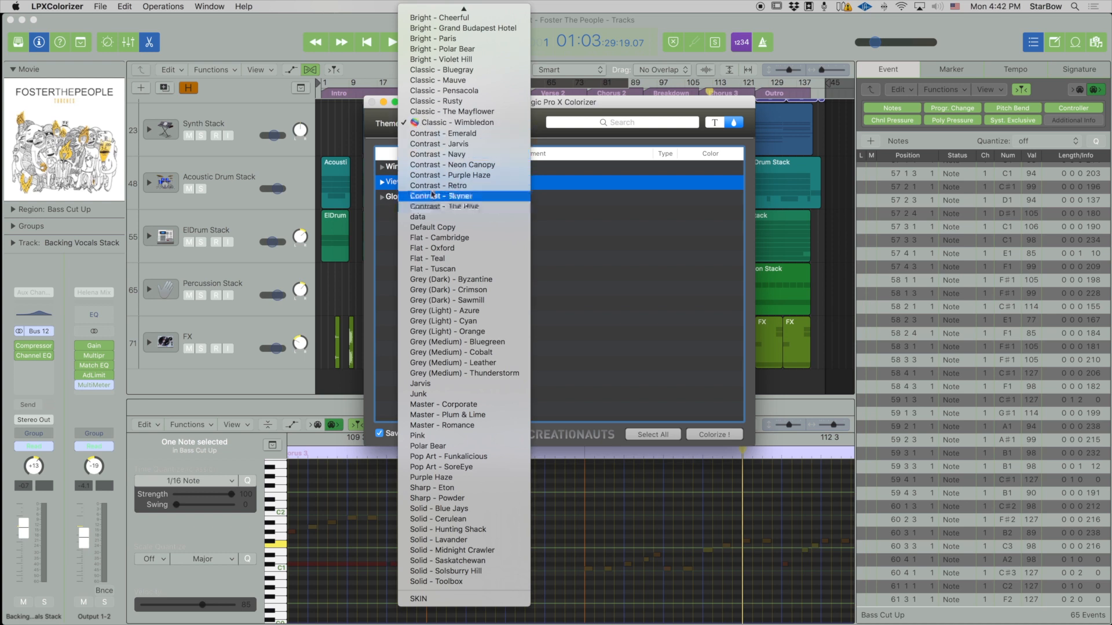
mouse_move(441, 69)
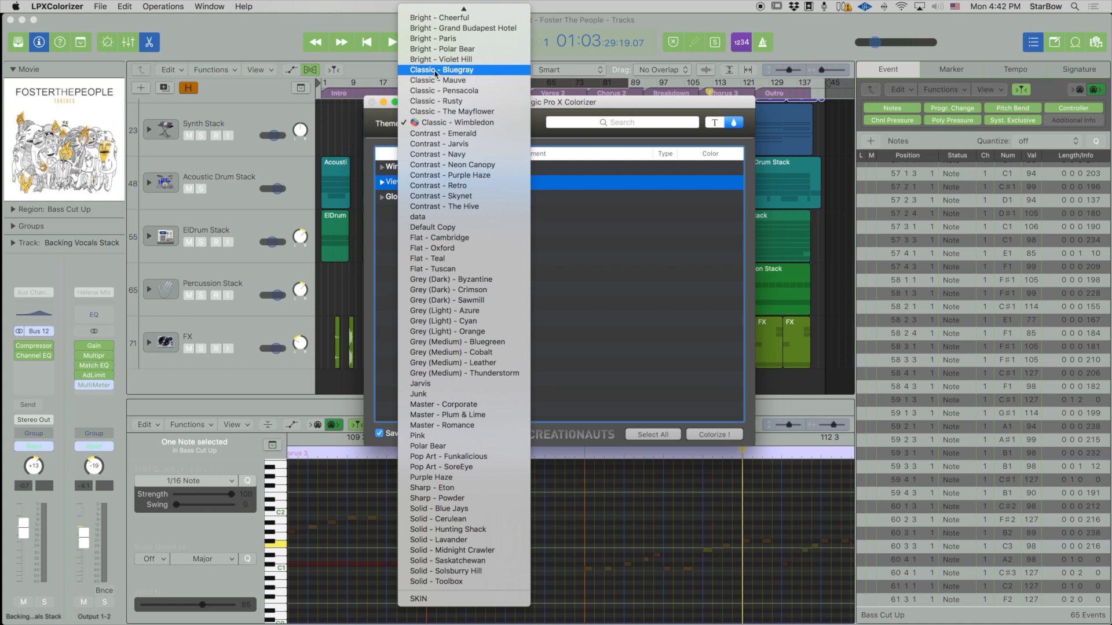
mouse_move(447, 188)
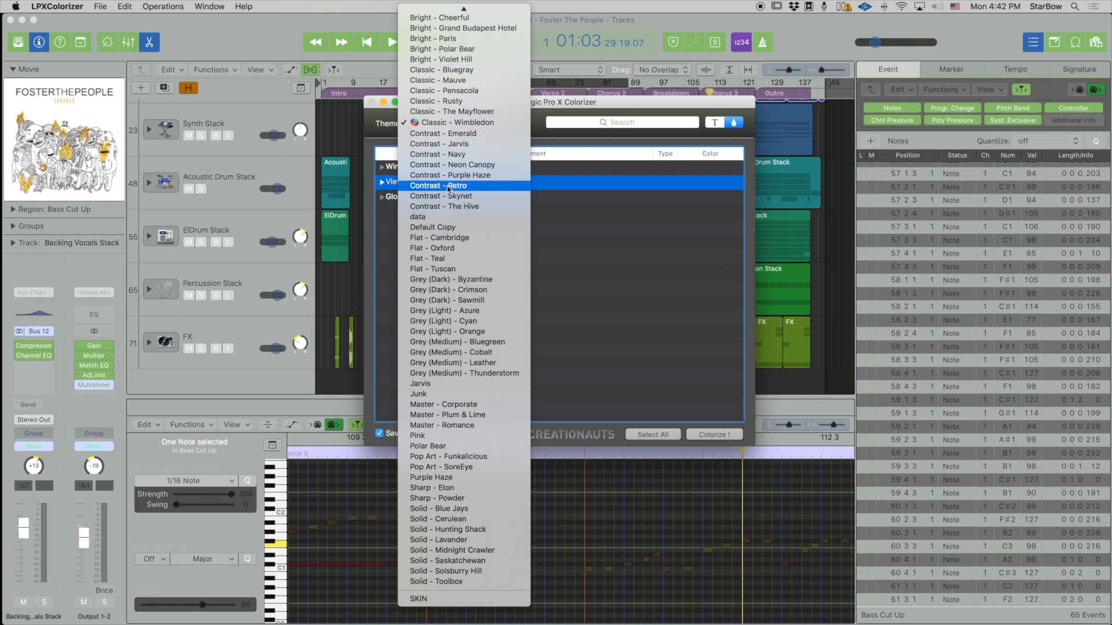
mouse_move(462, 165)
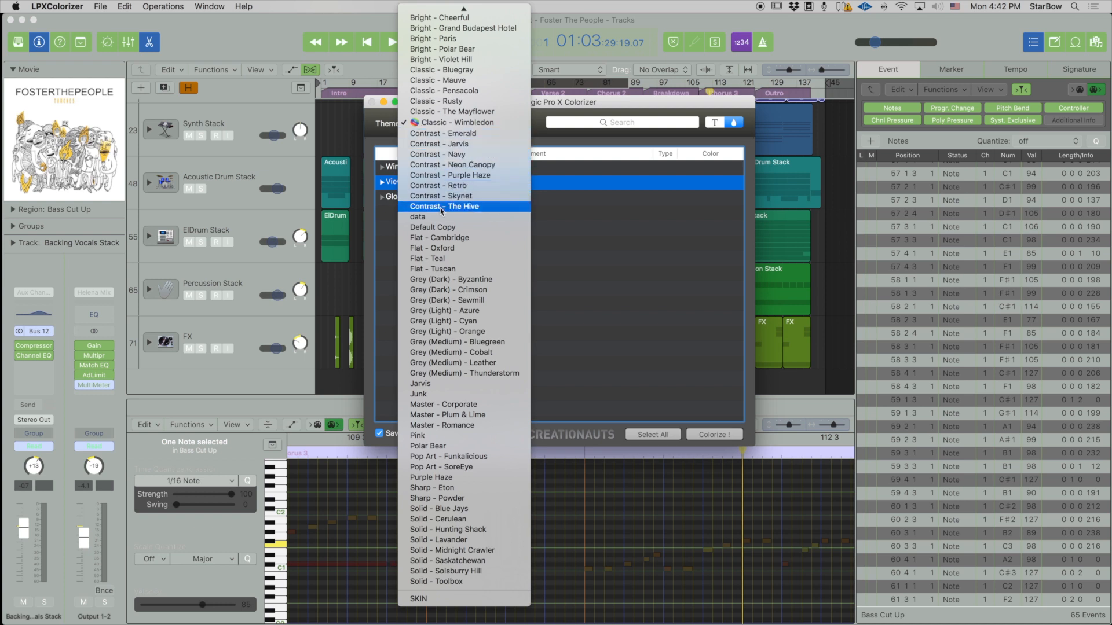
mouse_move(438, 154)
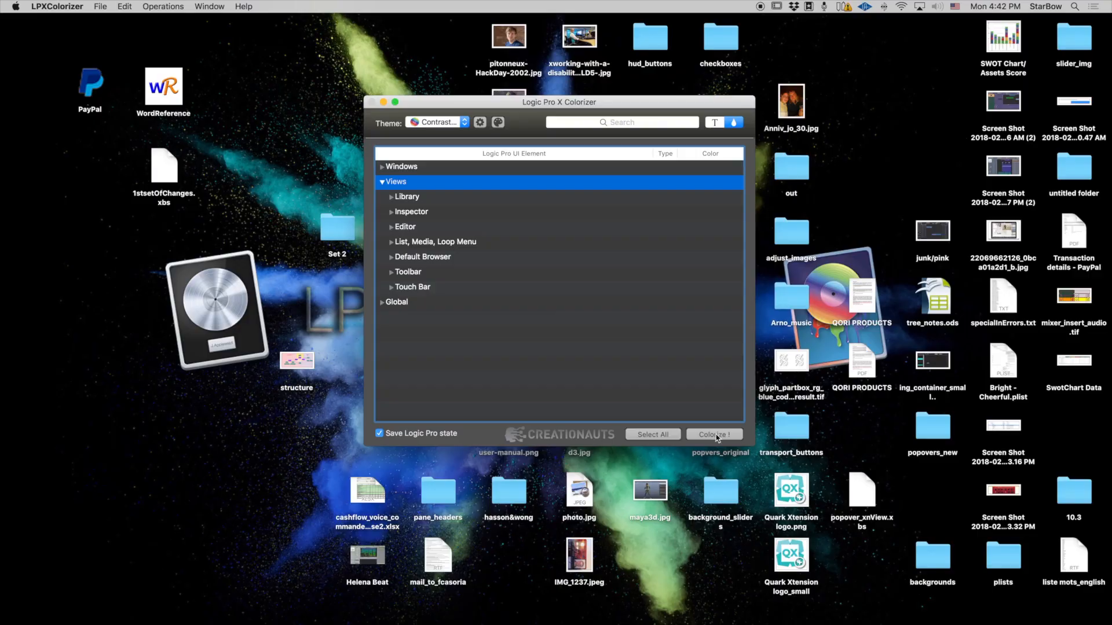
Step: Colorize Logic Pro with Contrast - Navy and reopen the theme list afterwards
click(713, 435)
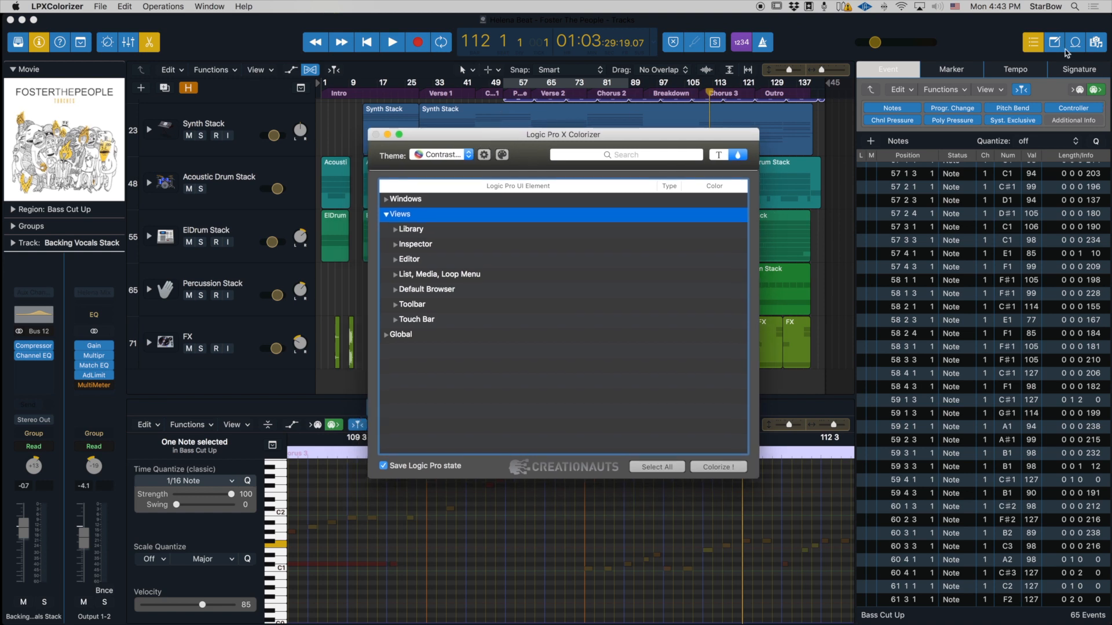
click(440, 154)
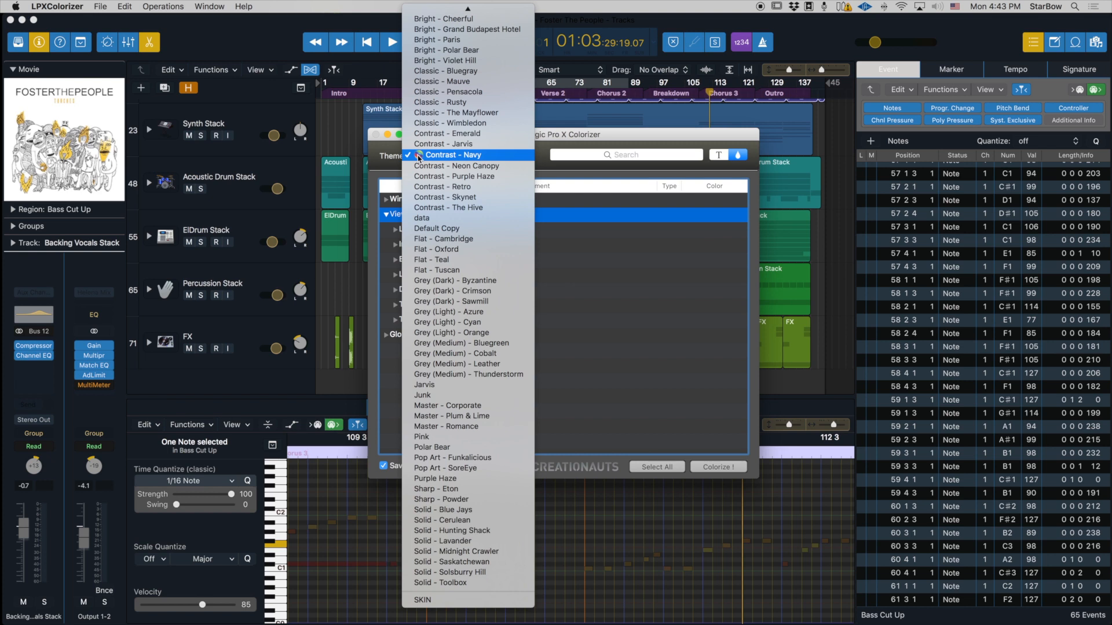
Step: Choose Contrast - Jarvis from the theme list and show the list again
click(453, 155)
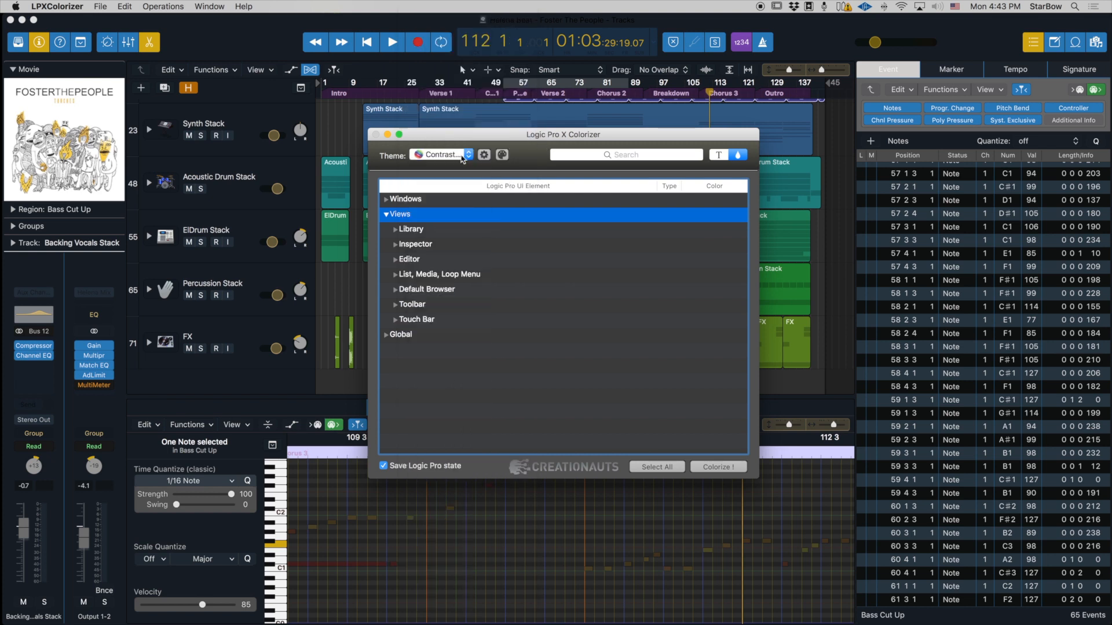
click(444, 154)
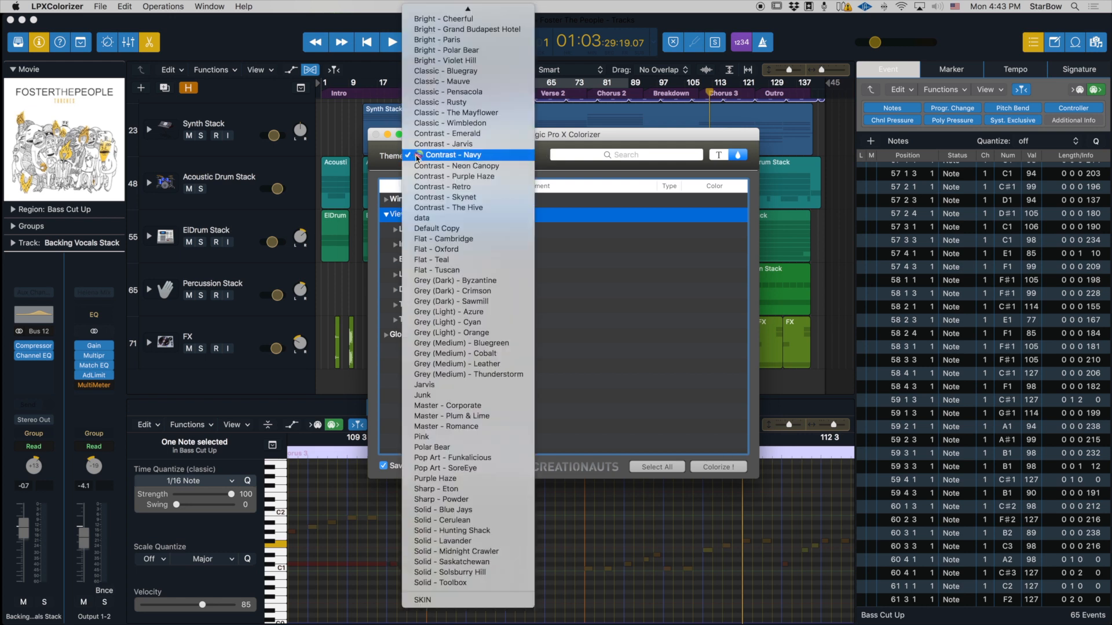
mouse_move(468, 143)
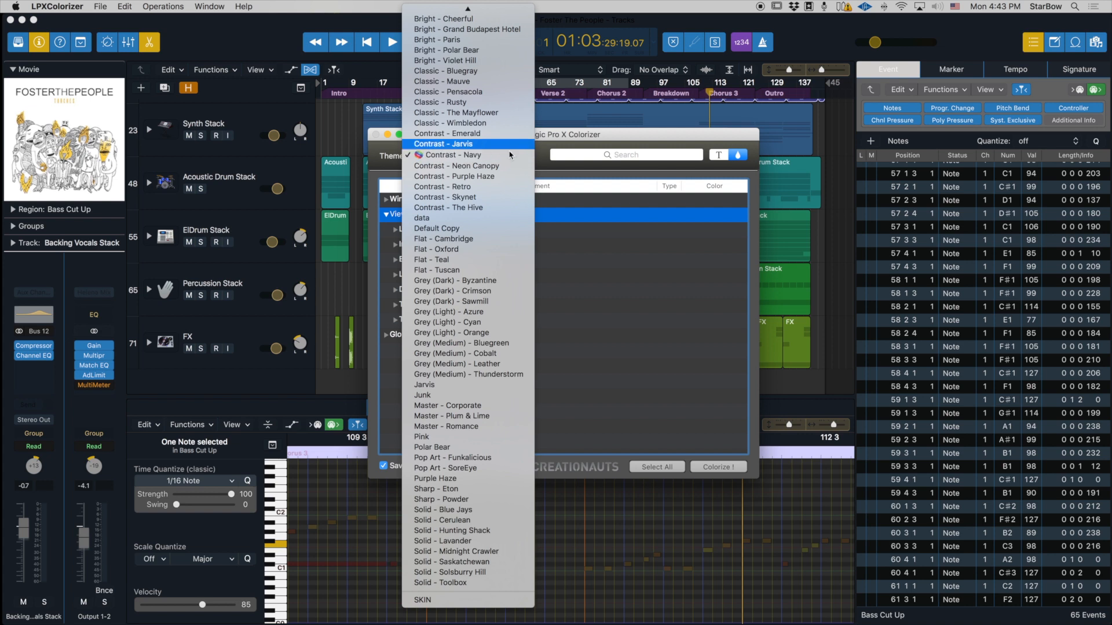
click(447, 143)
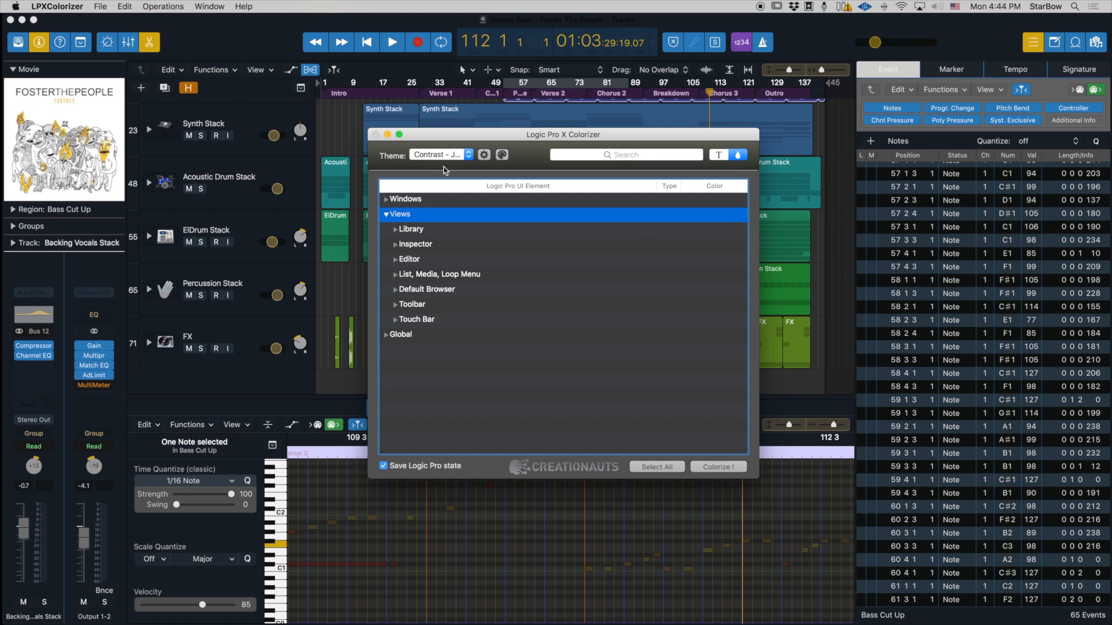
mouse_move(782, 96)
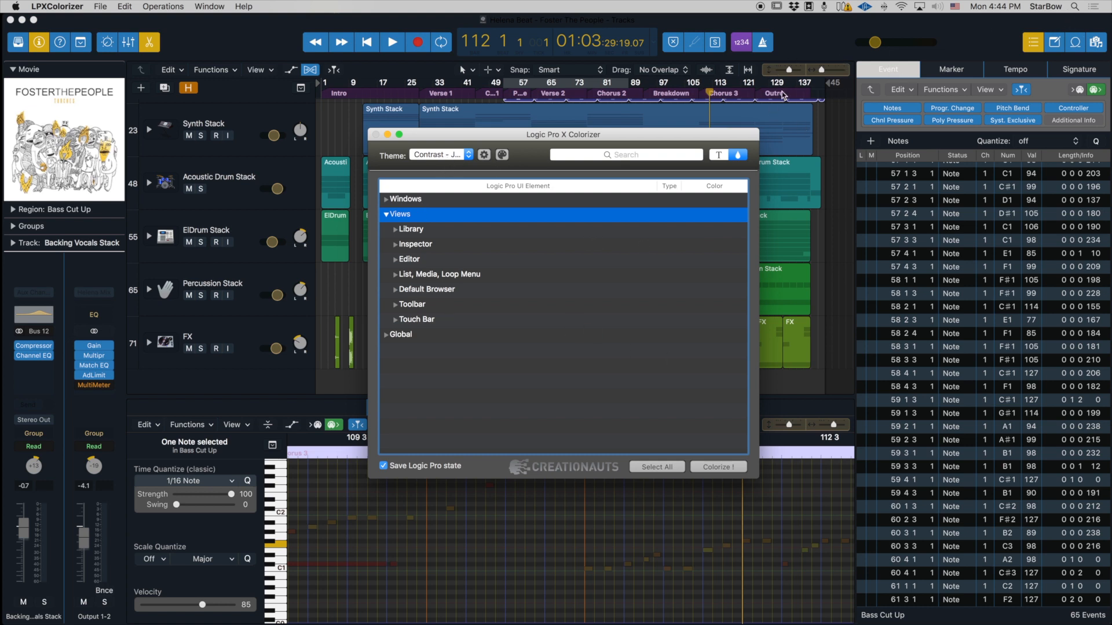
click(438, 154)
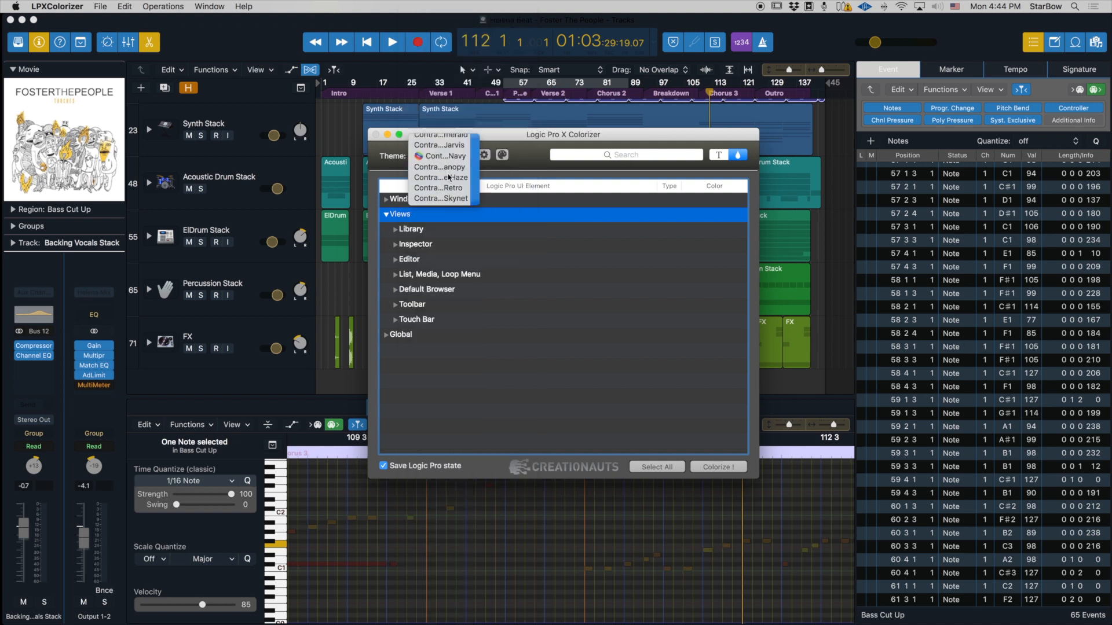
Step: Return to Contrast - Navy, view the cog's New/Duplicate/Delete/Rename options, then pick a Classic theme
click(440, 157)
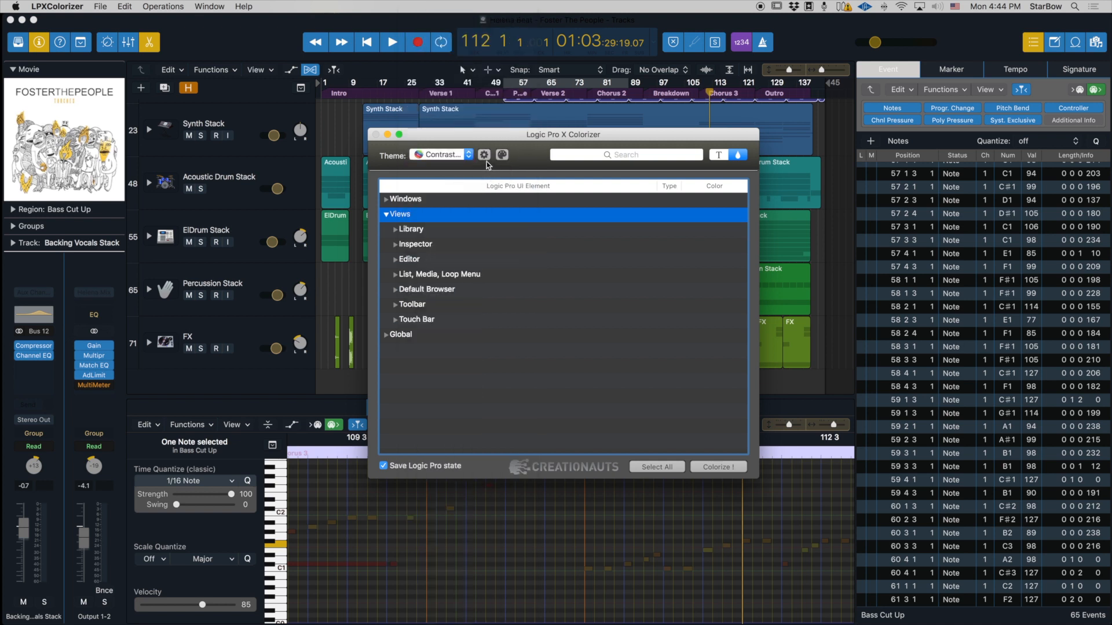
mouse_move(484, 154)
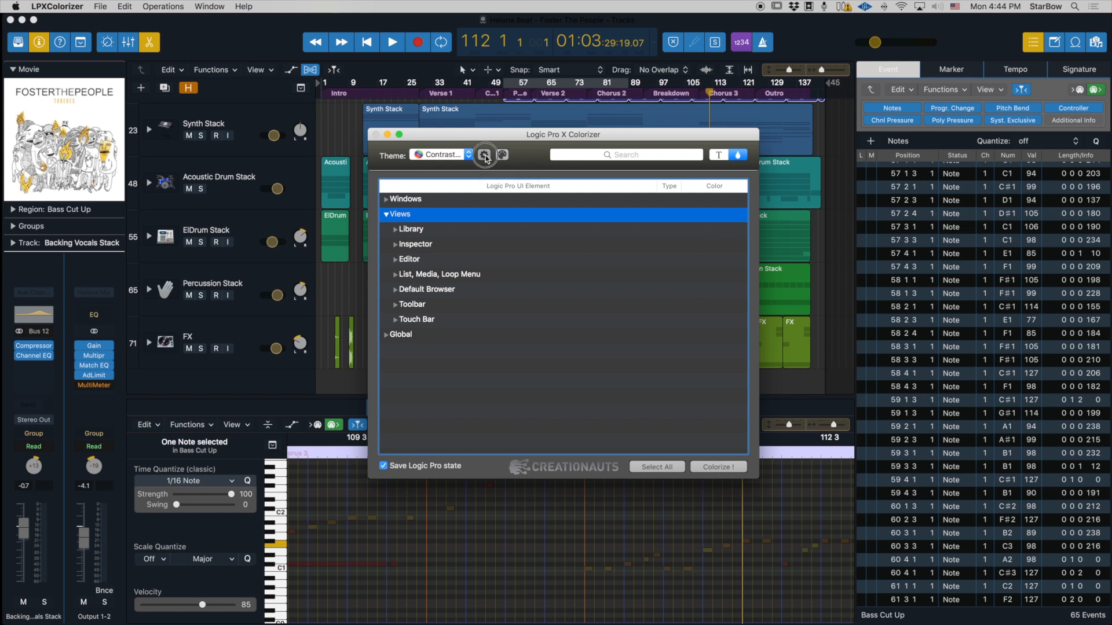
click(485, 154)
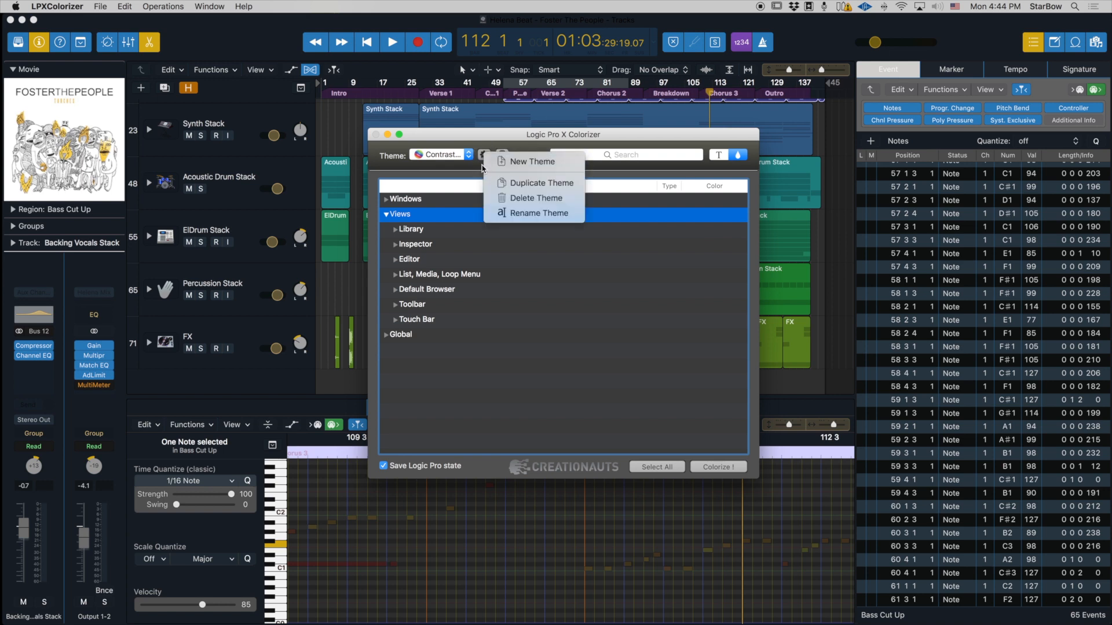
mouse_move(532, 161)
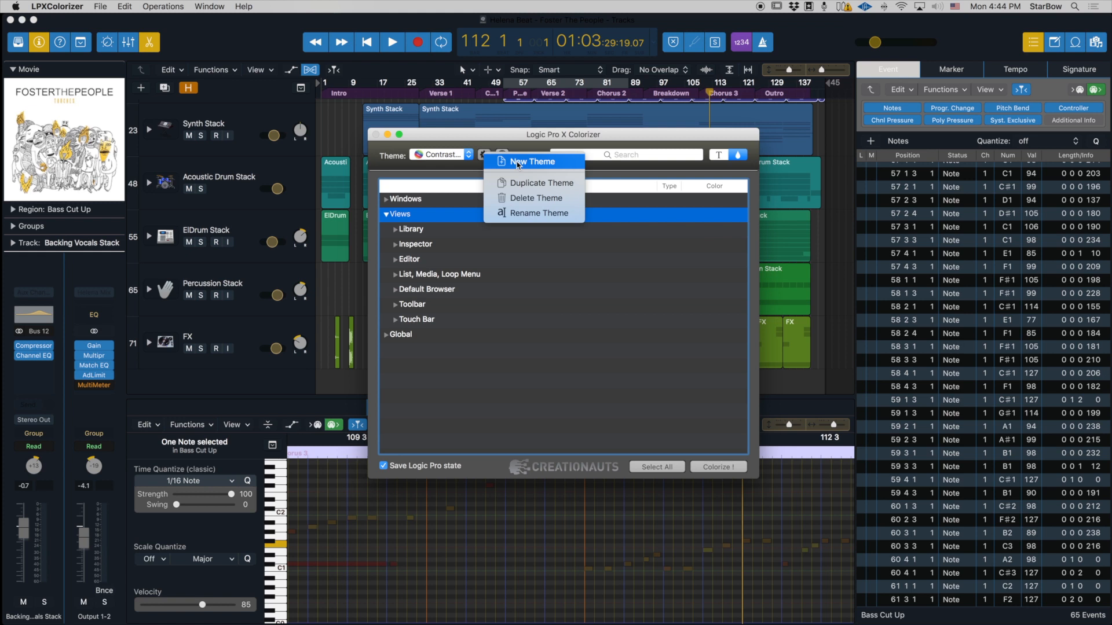
mouse_move(539, 183)
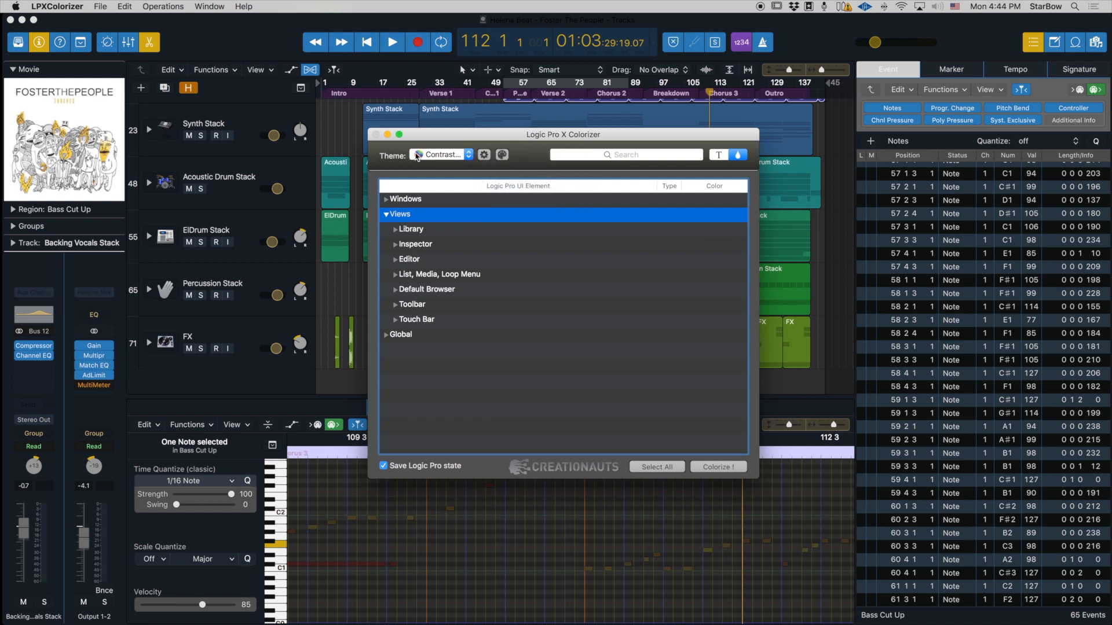
click(440, 154)
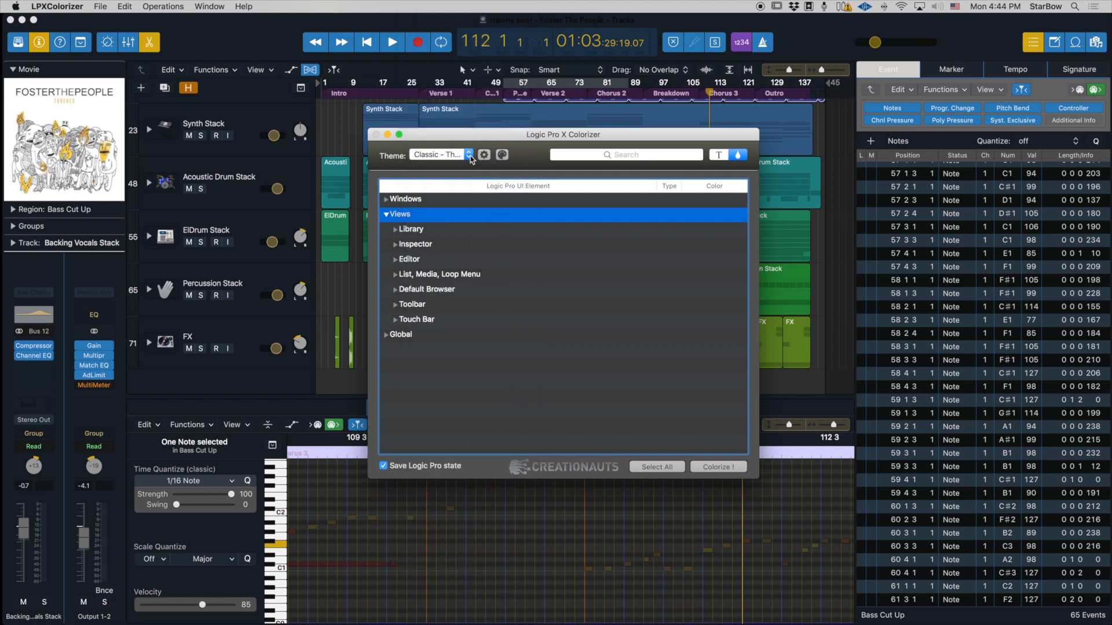
Step: Select Contrast - Navy again and leave the cog's theme management options open
click(438, 154)
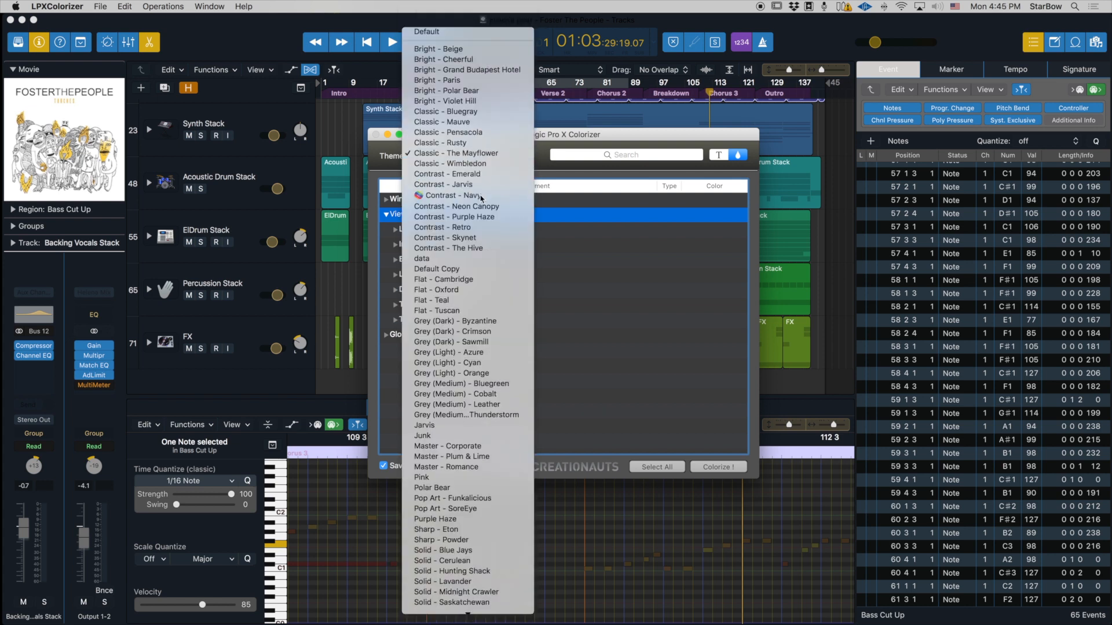
click(488, 154)
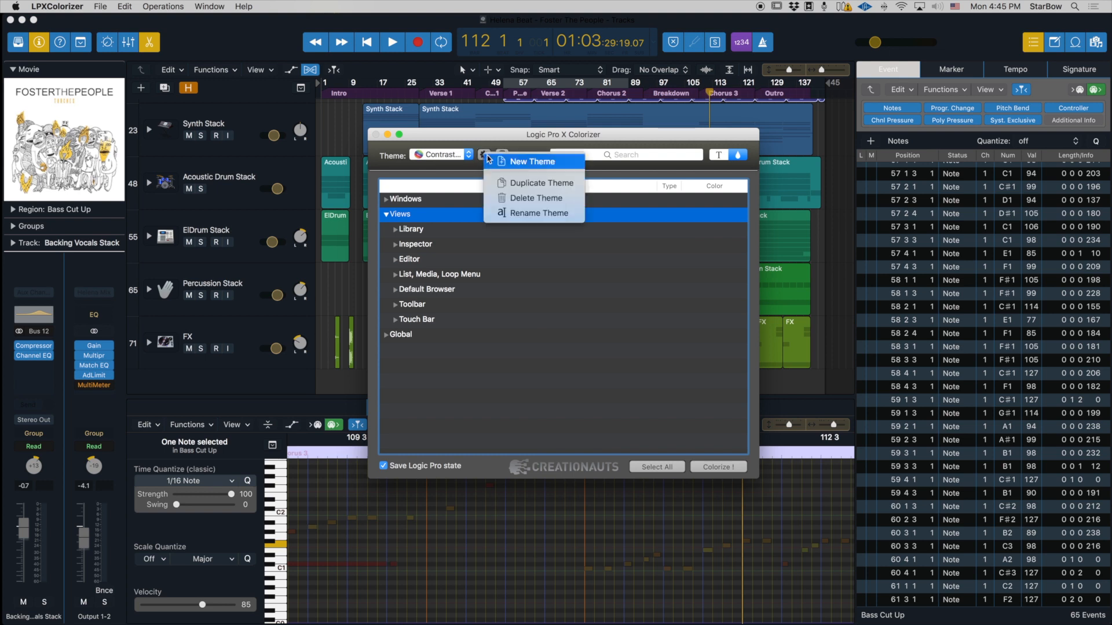
mouse_move(536, 198)
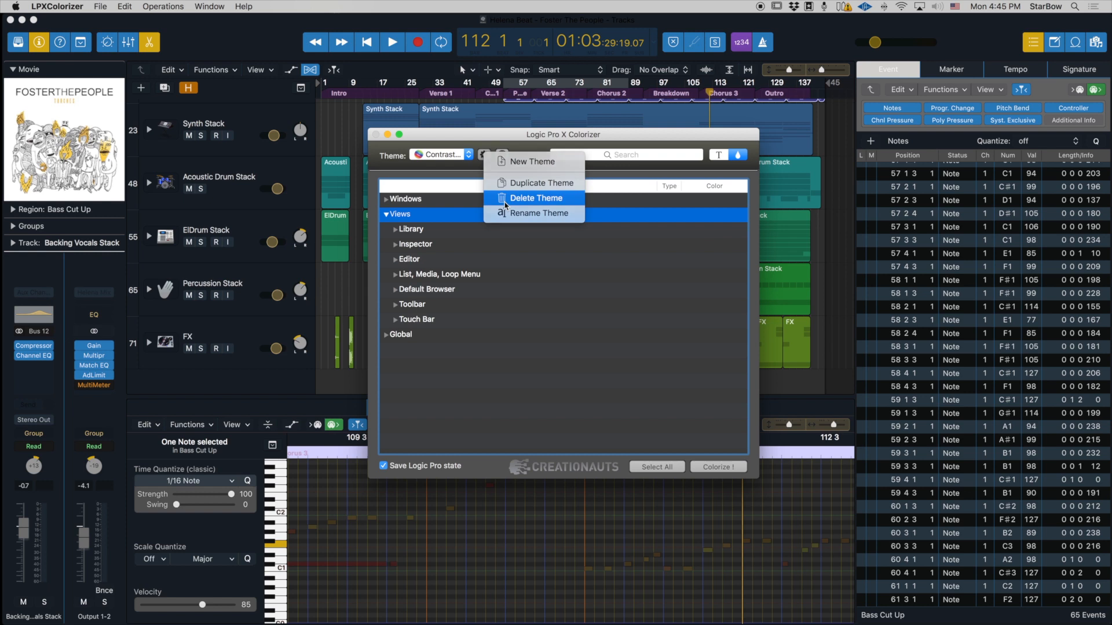
click(536, 198)
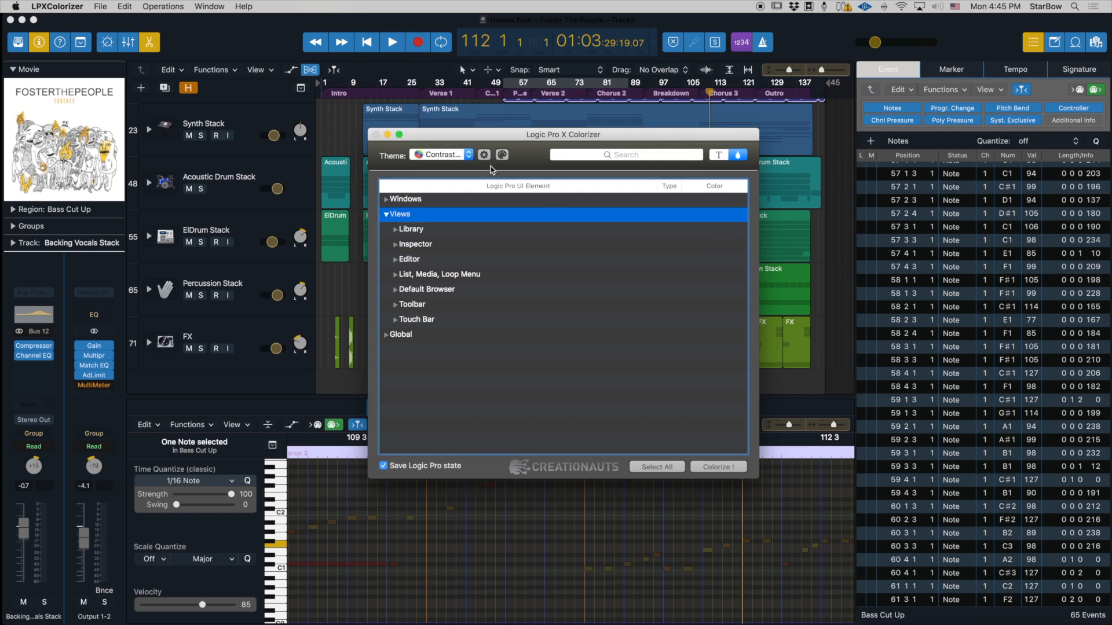
click(484, 155)
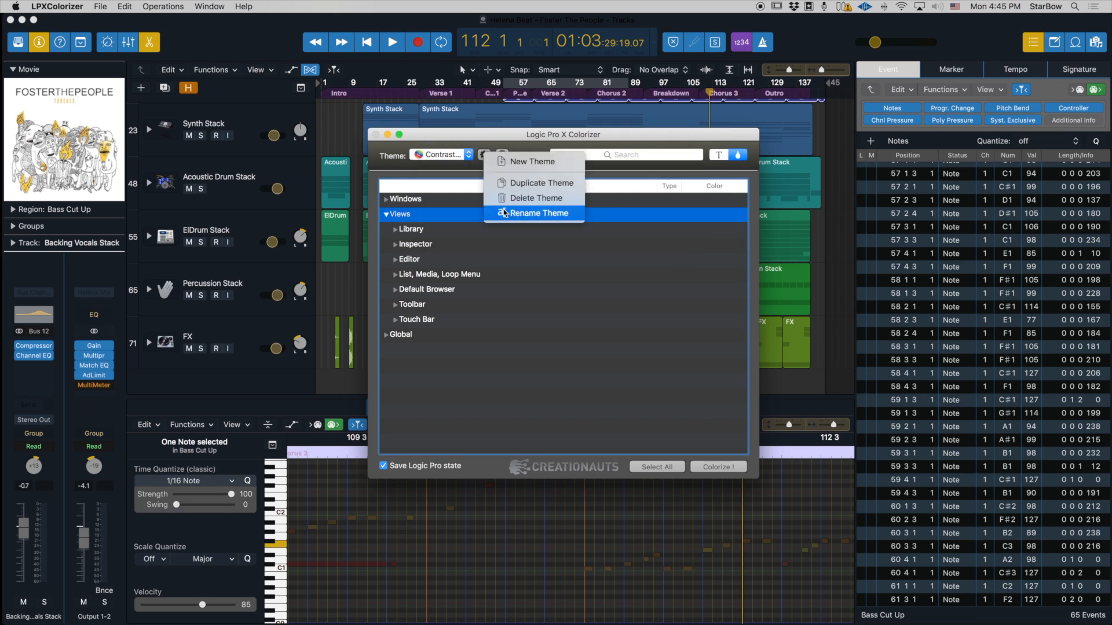
click(539, 213)
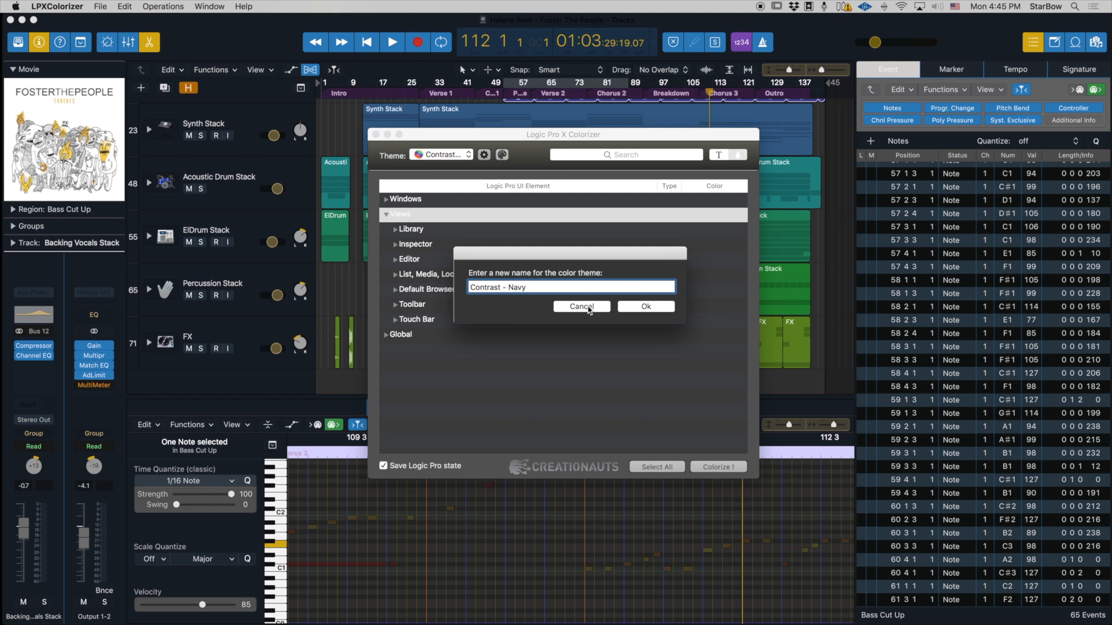
click(645, 306)
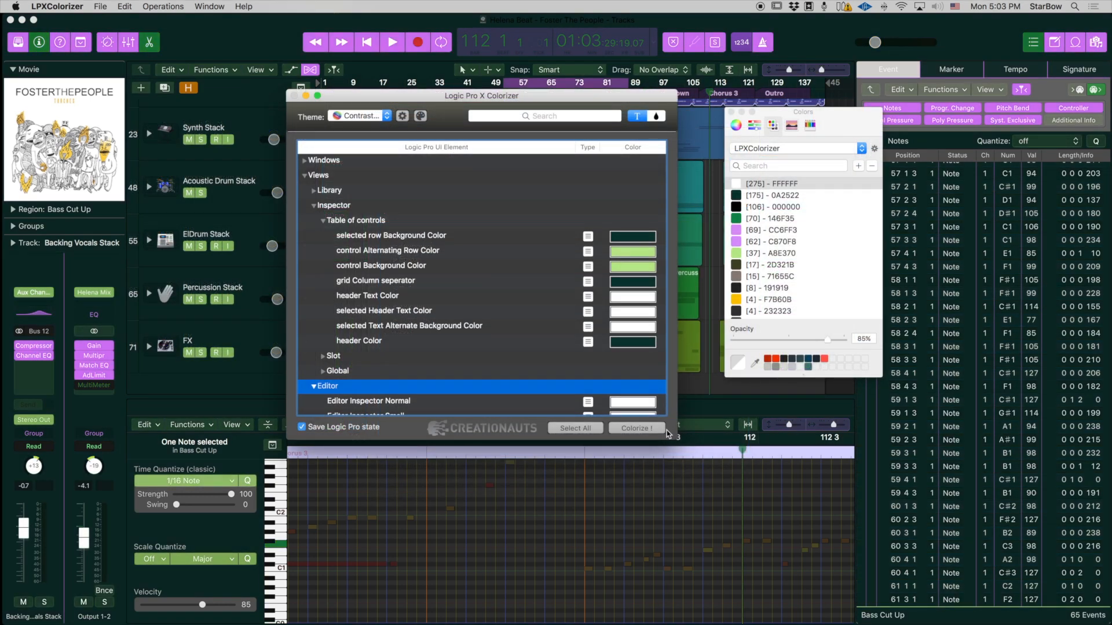